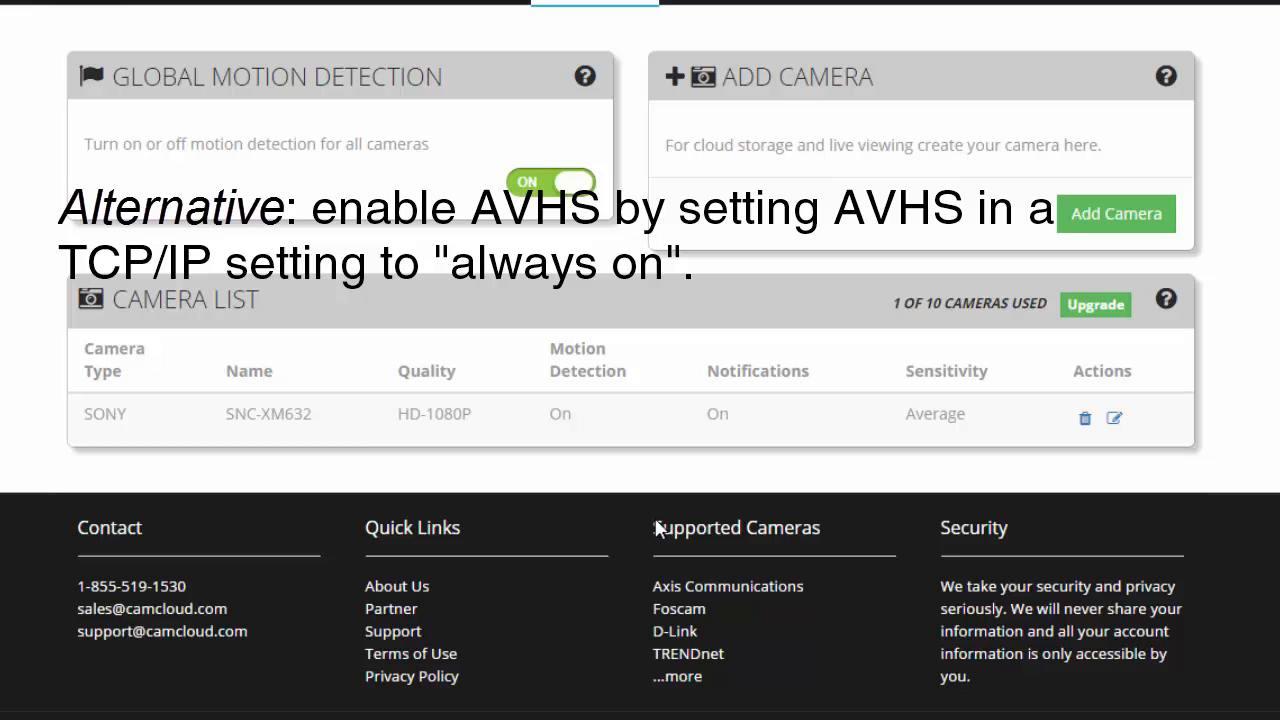
mouse_move(658, 528)
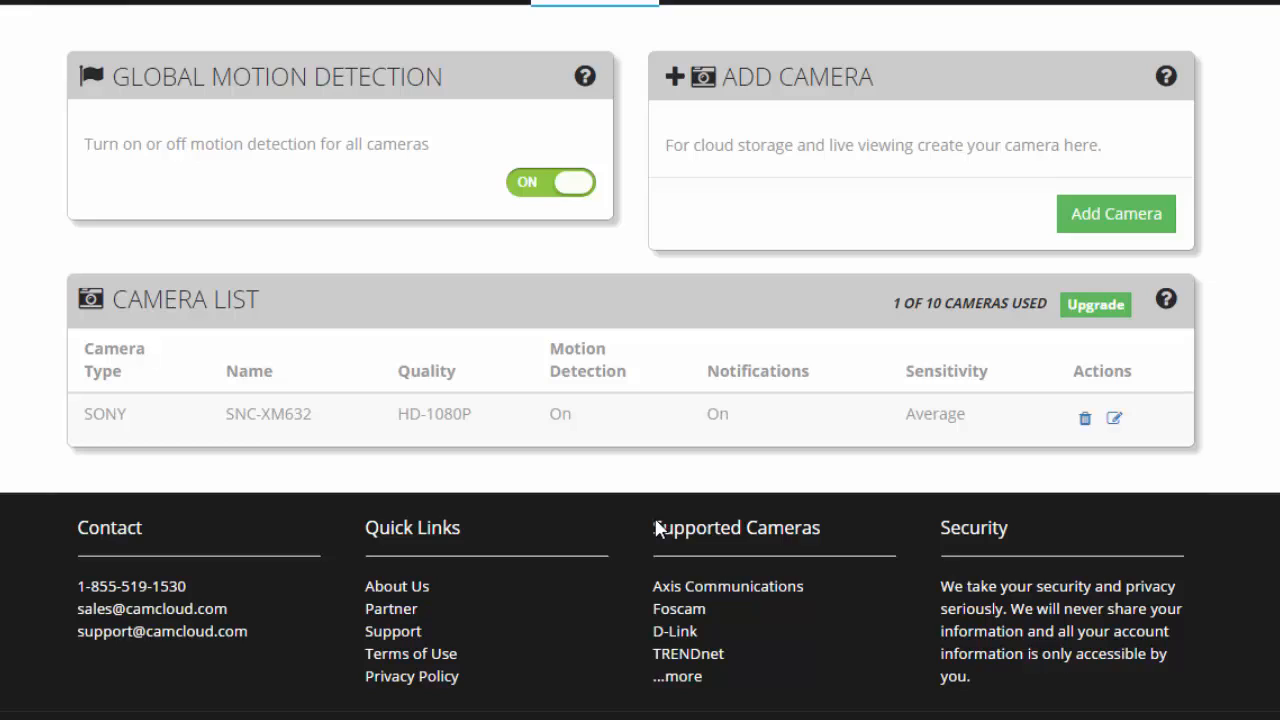
mouse_move(1100, 240)
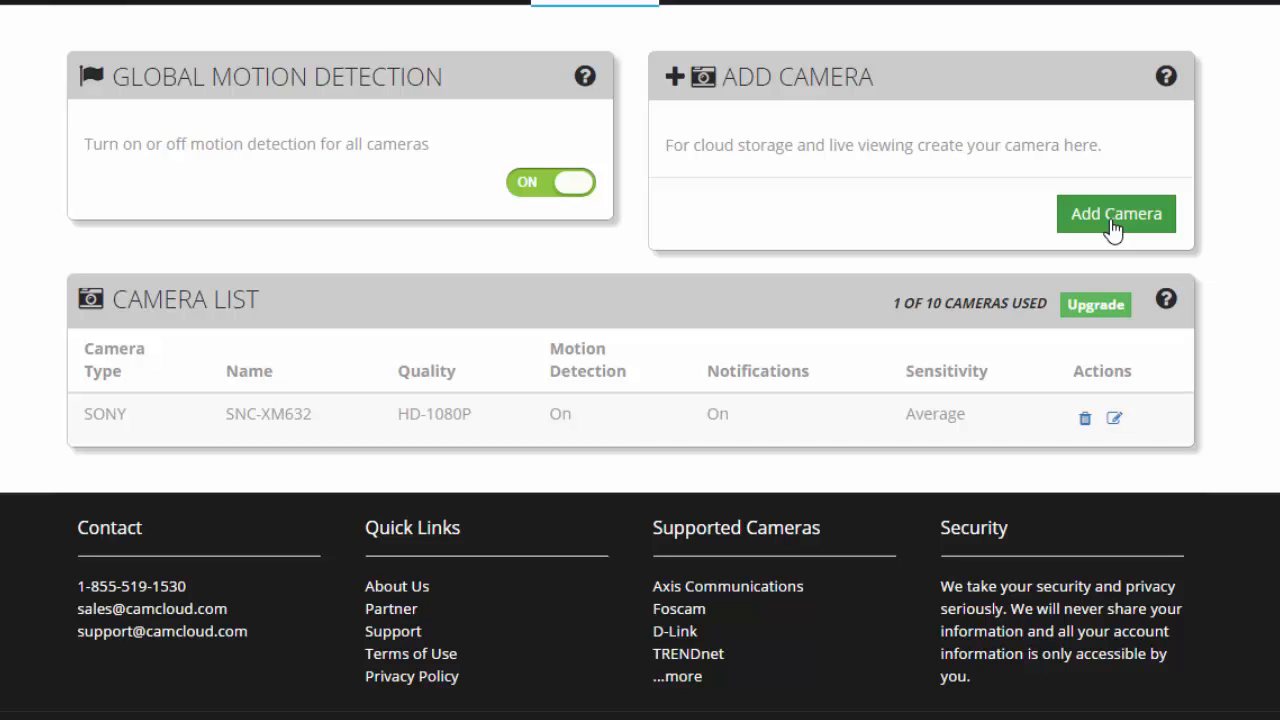
Start the Add Camera wizard with type Axis and name 'Axis', continuing to network settings
left_click(1116, 212)
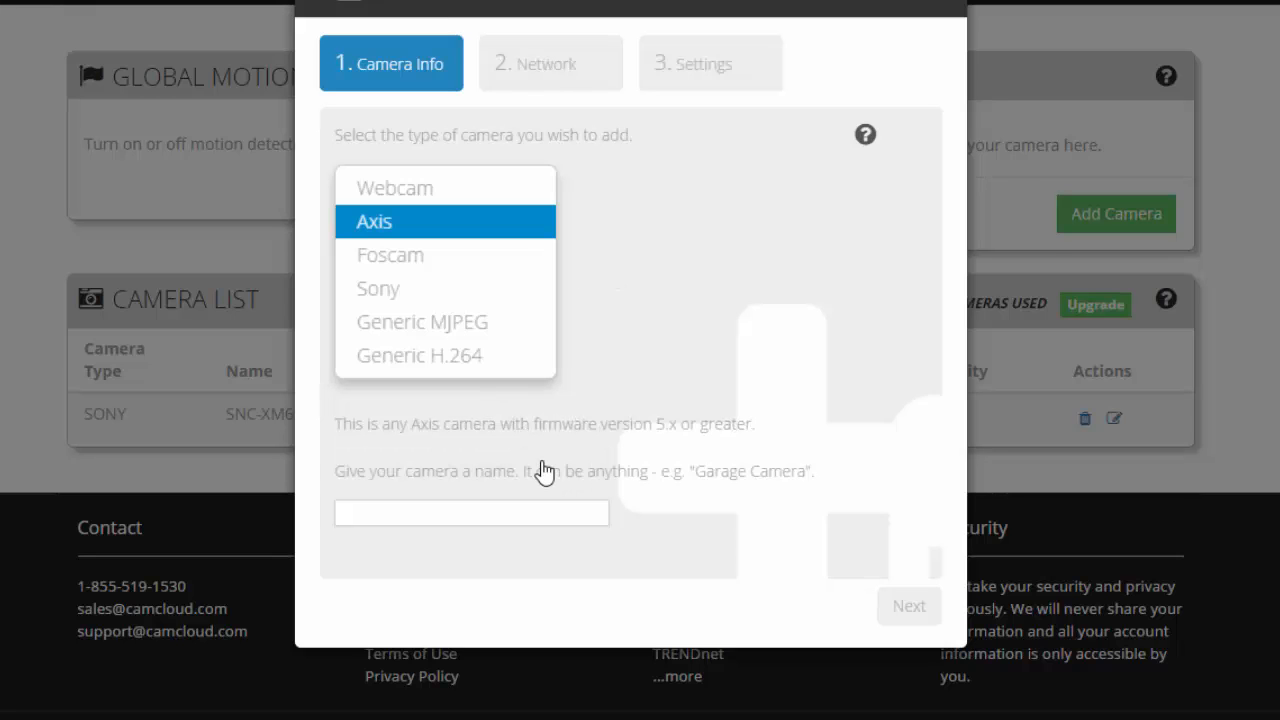
left_click(472, 512)
type("Axis")
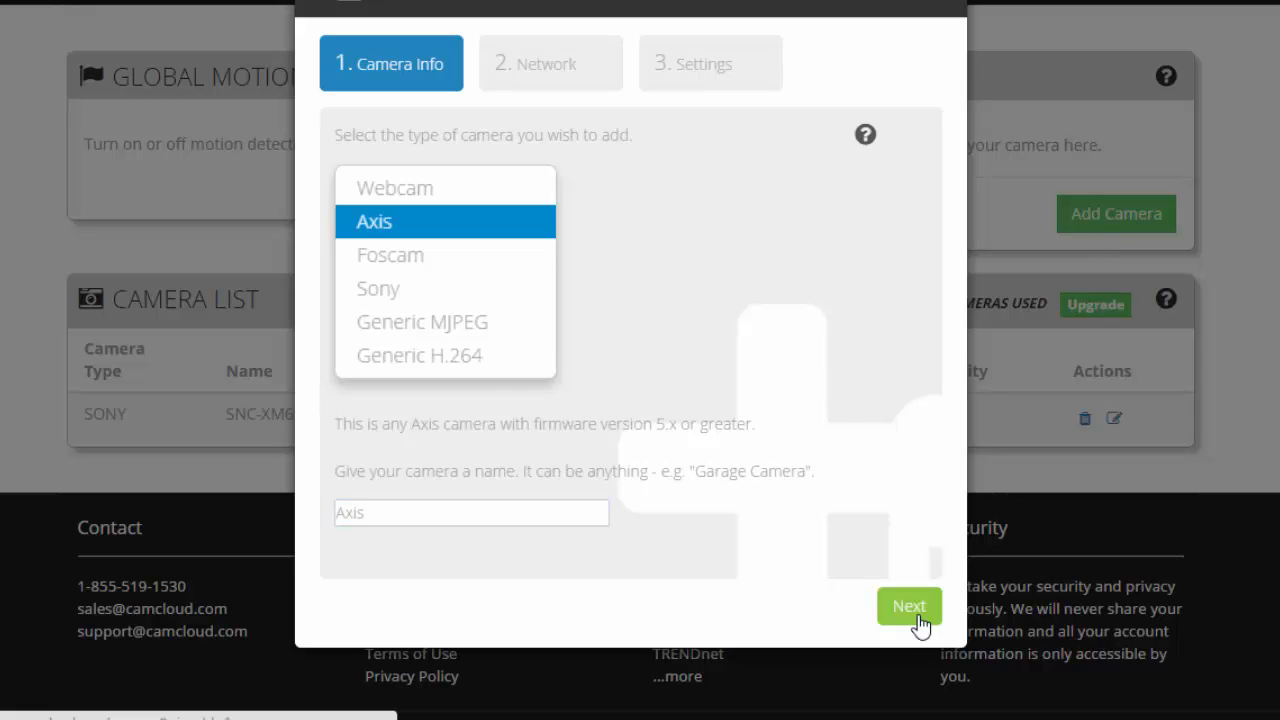
left_click(908, 606)
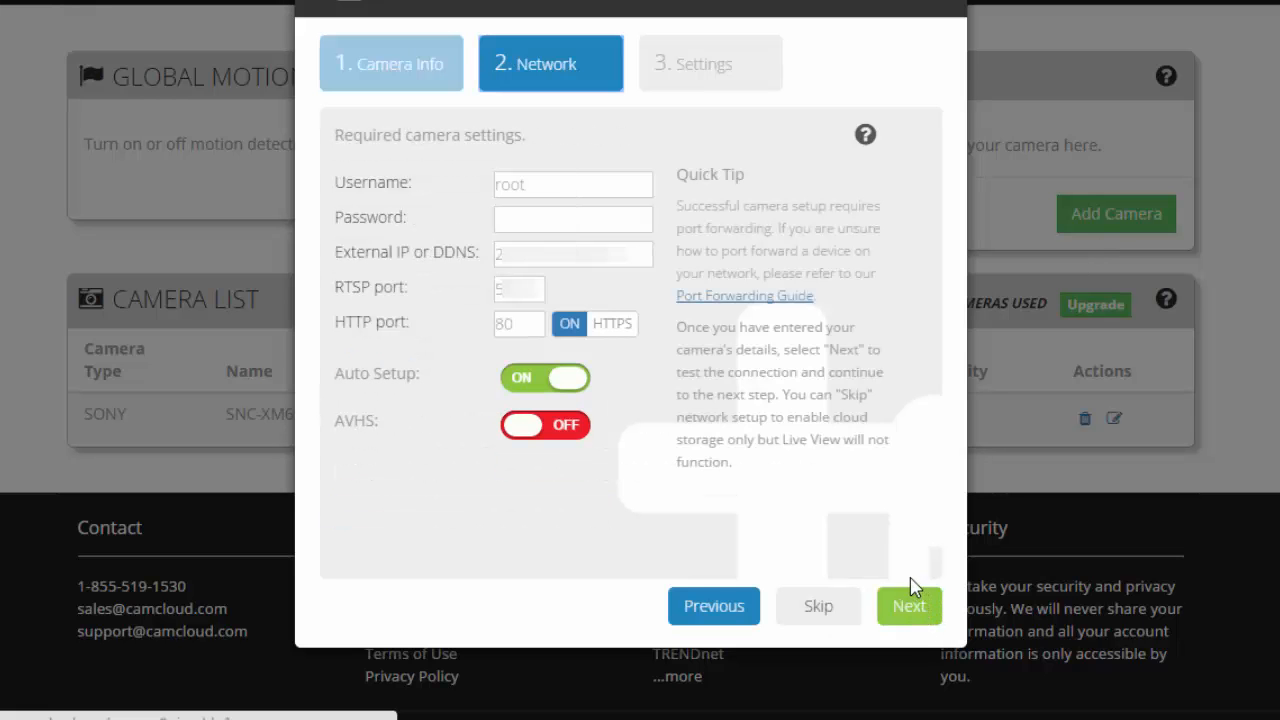
Switch AVHS to ON, enter the serial number, and fill the first OAK box with 07AB
left_click(544, 420)
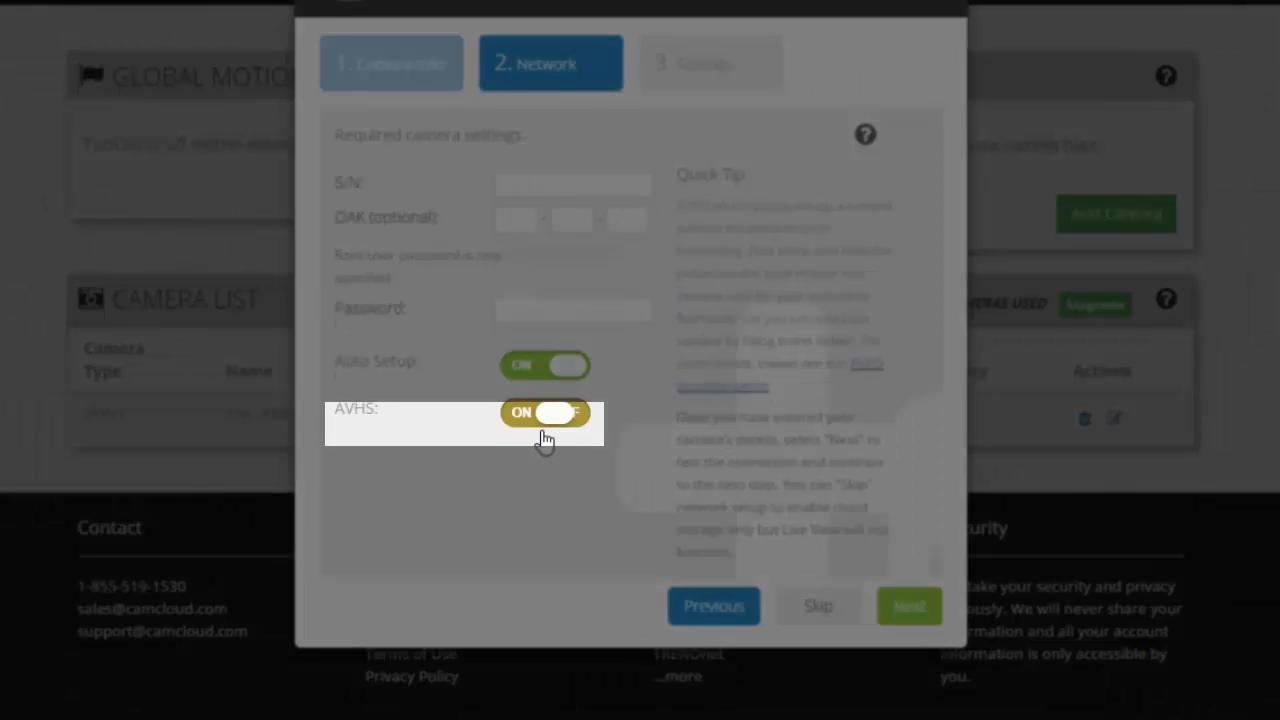
left_click(544, 412)
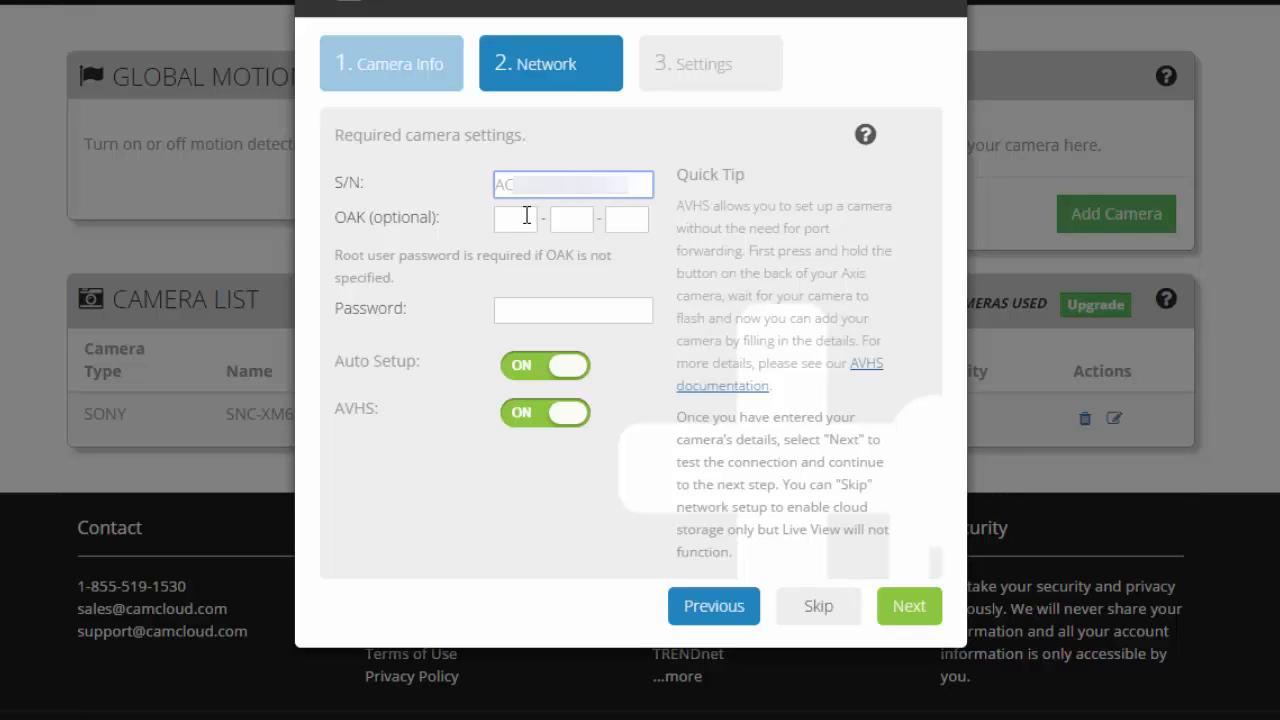
left_click(514, 218)
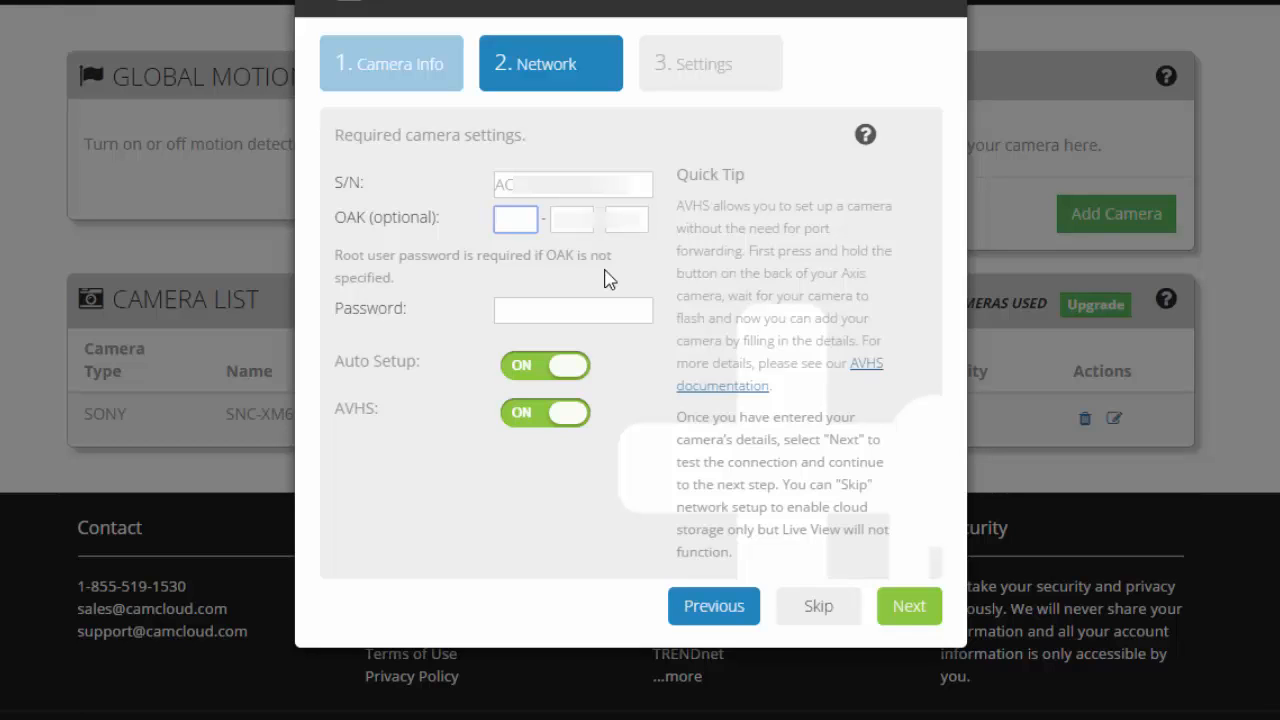
type("07AB")
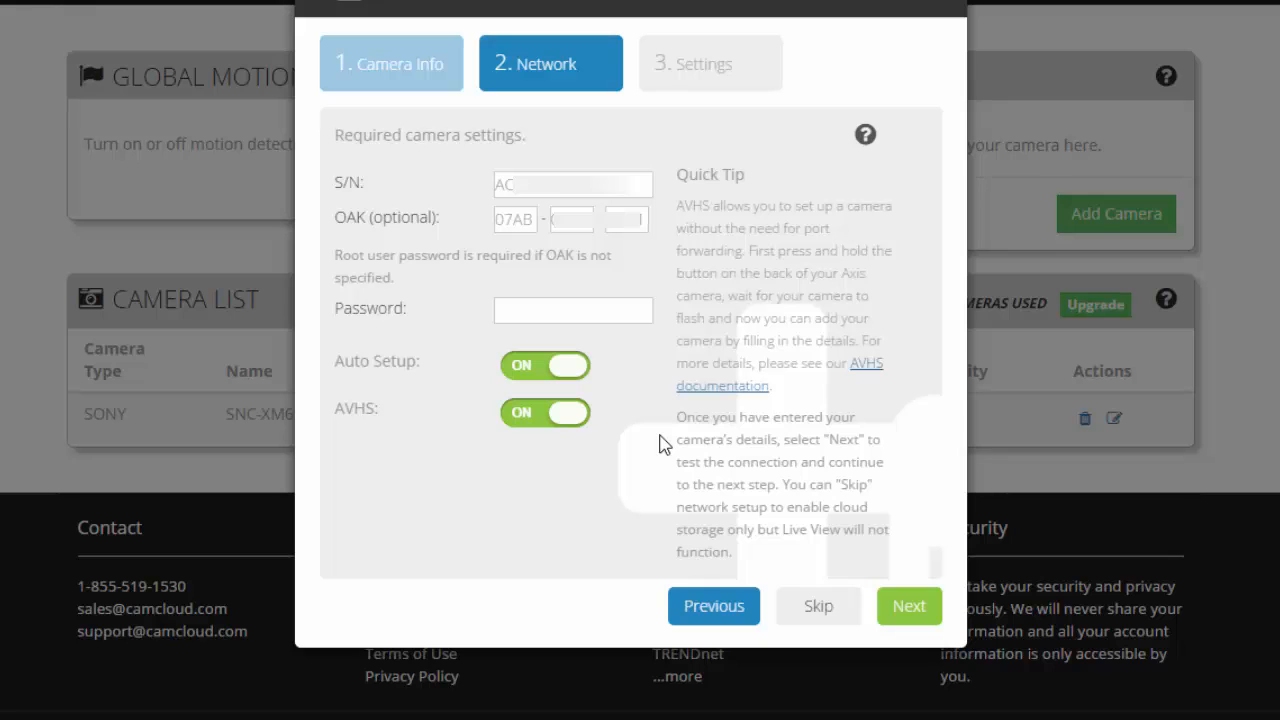
Keep the default HD-720P, motion detection, notification and capture settings and finish adding the camera
left_click(908, 606)
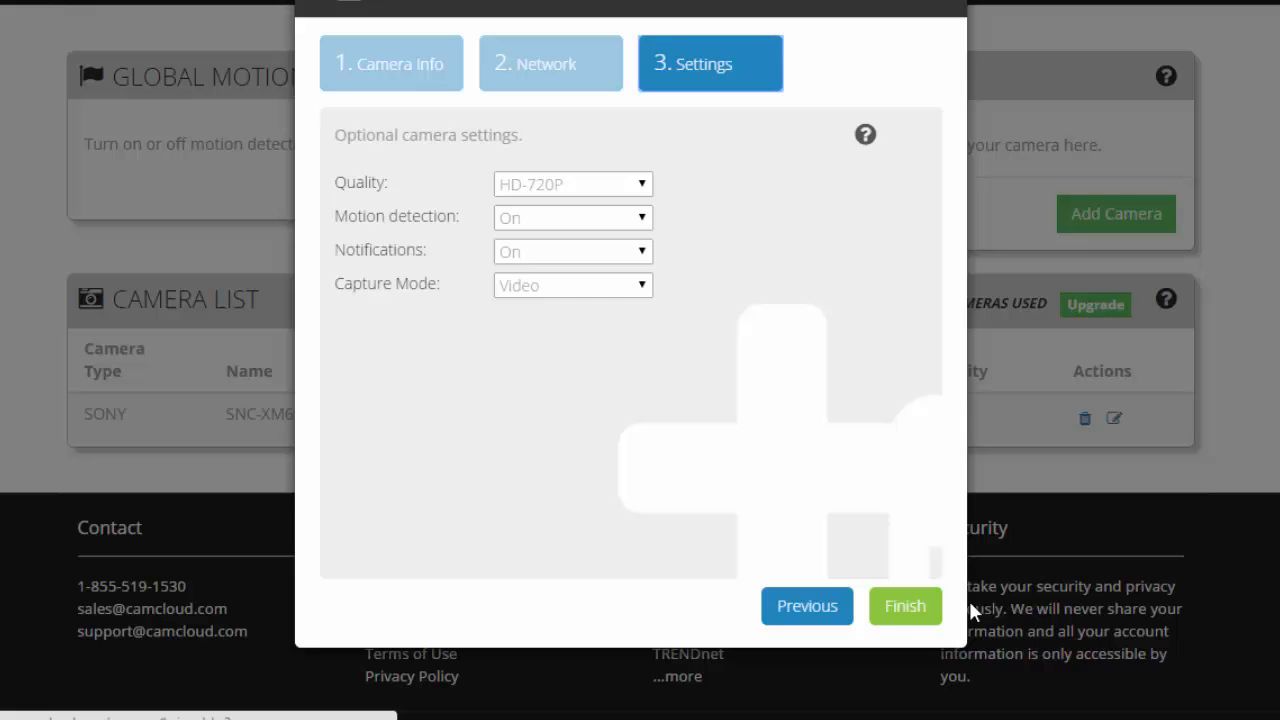
left_click(904, 606)
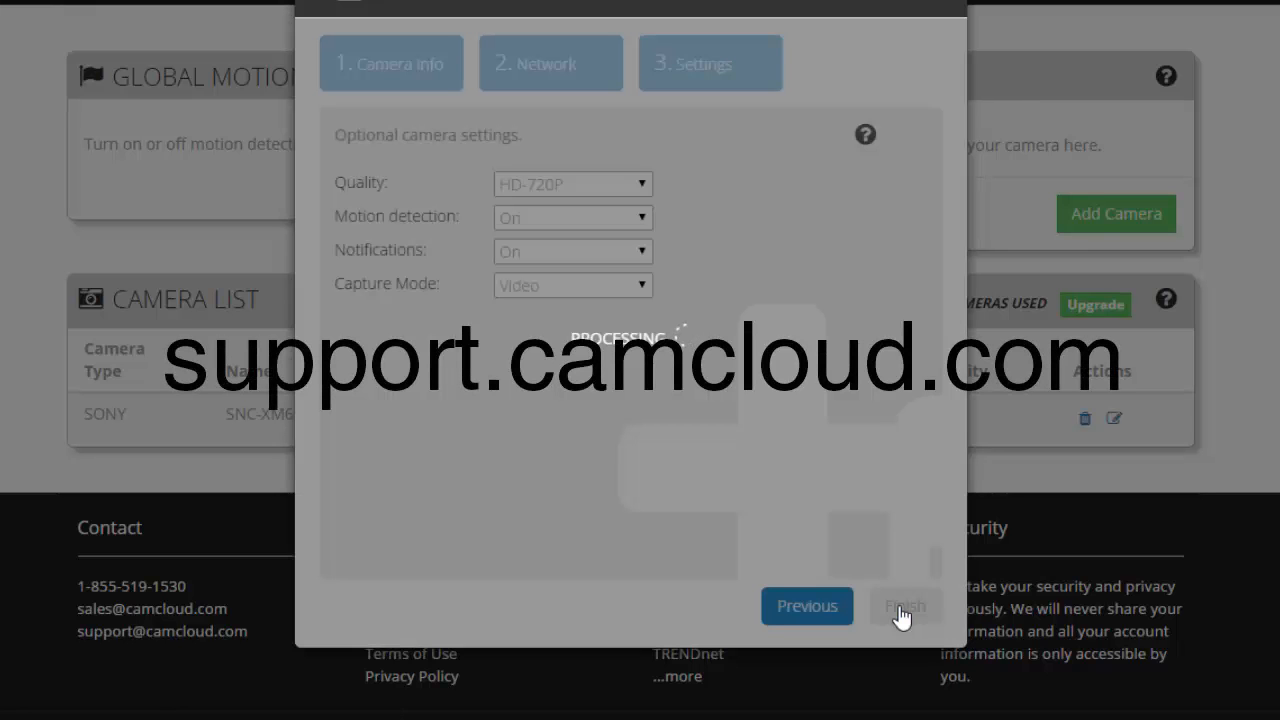